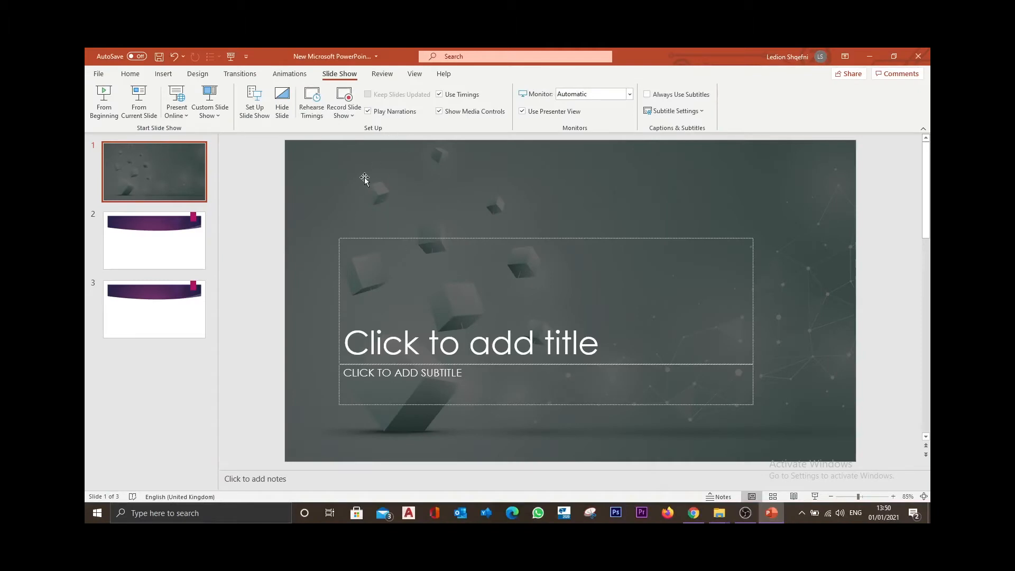
mouse_move(450, 208)
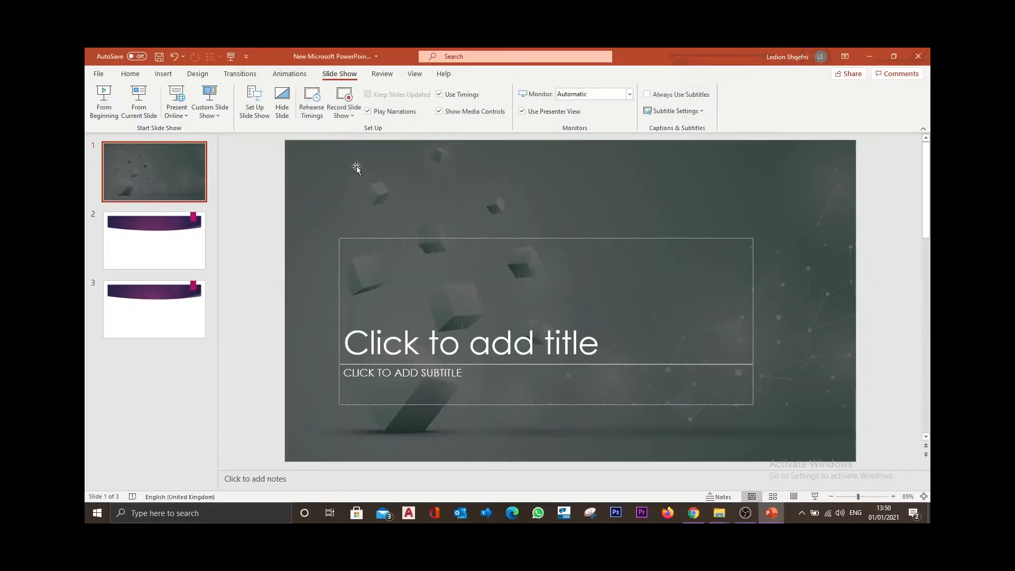
mouse_move(586, 184)
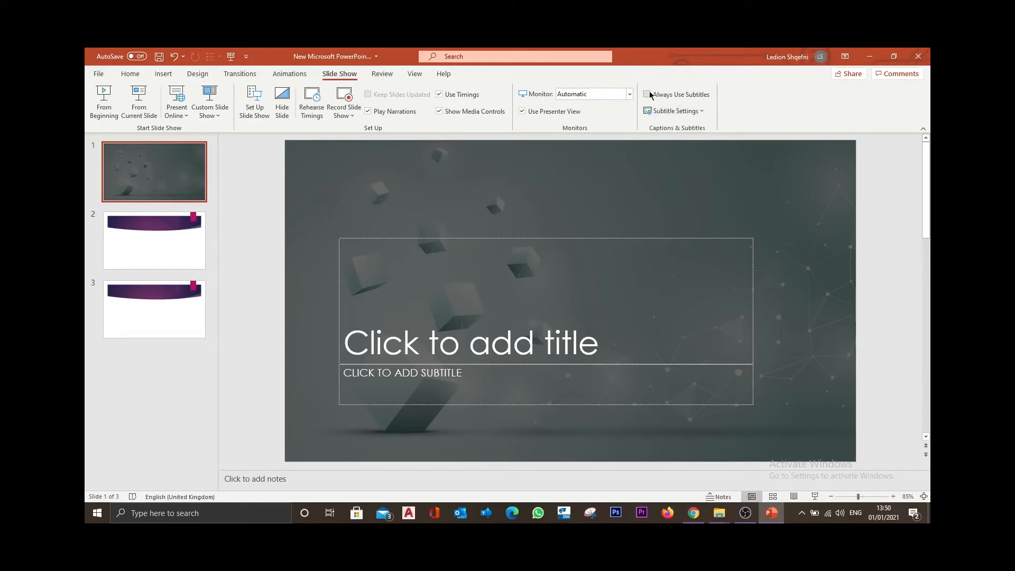
mouse_move(648, 94)
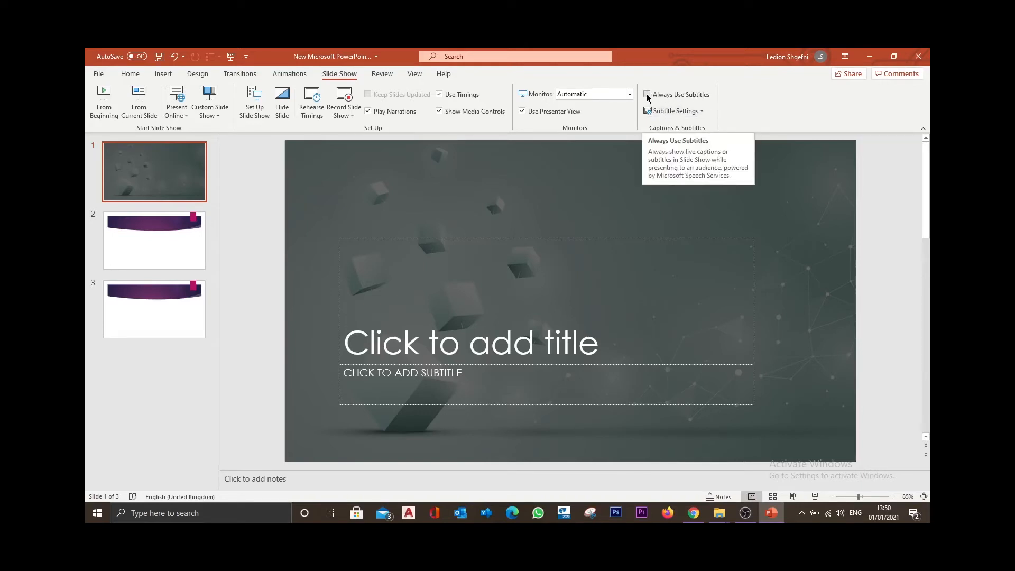
Enable Always Use Subtitles in the Captions & Subtitles group.
left_click(647, 95)
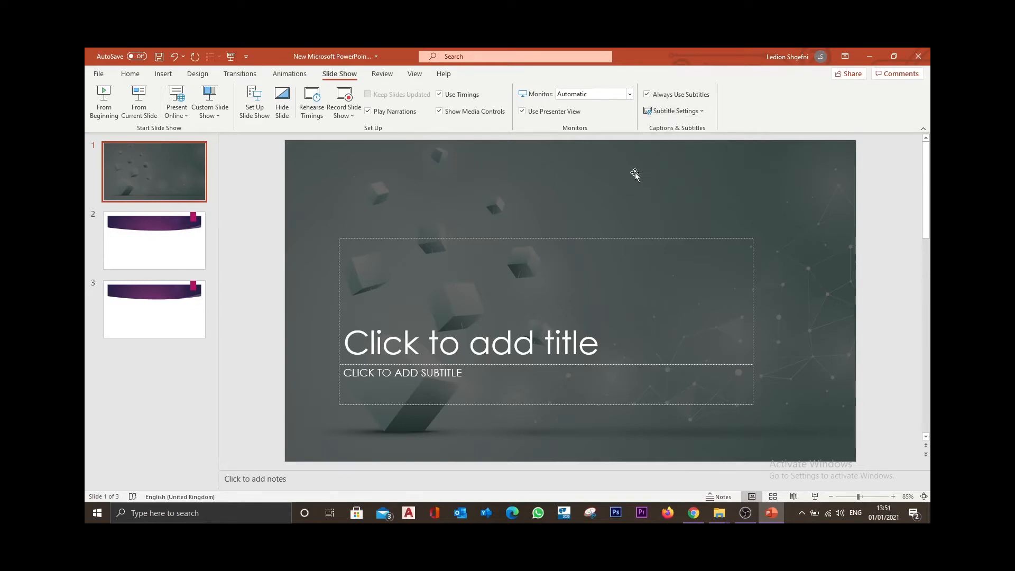
mouse_move(569, 207)
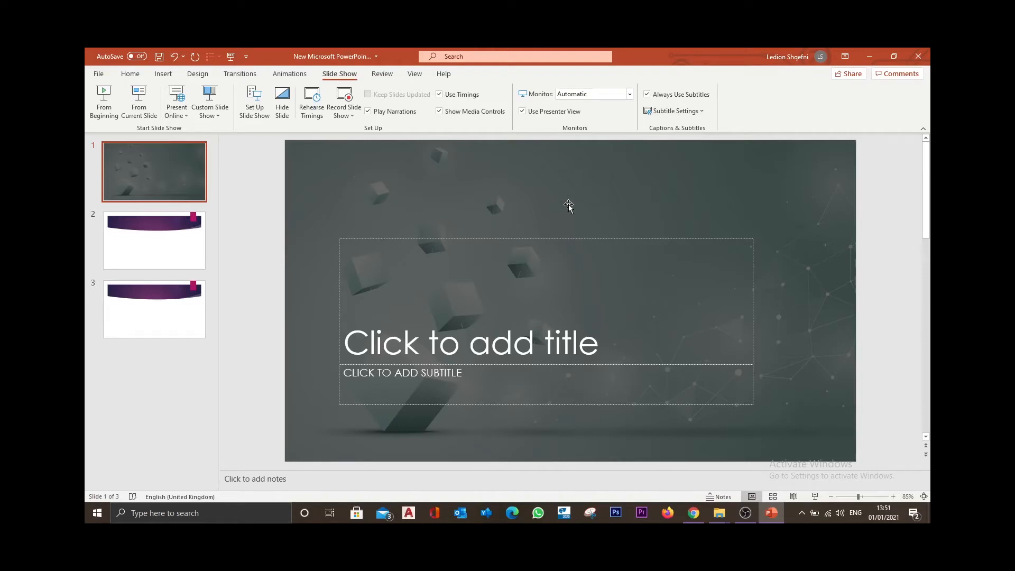
mouse_move(531, 195)
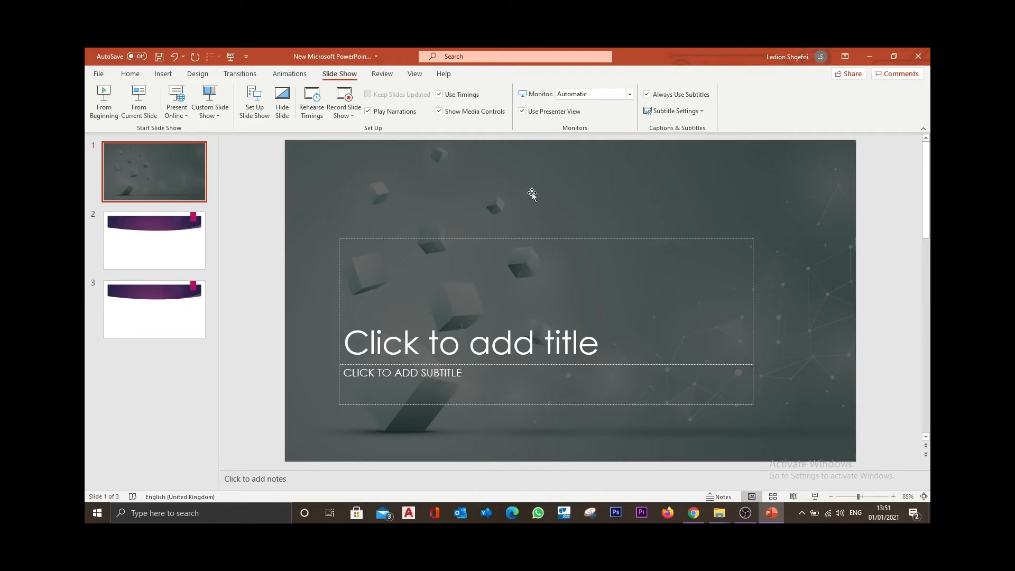
Run the slide show From Beginning with live subtitles, end it, and reach Subtitle Settings.
left_click(104, 100)
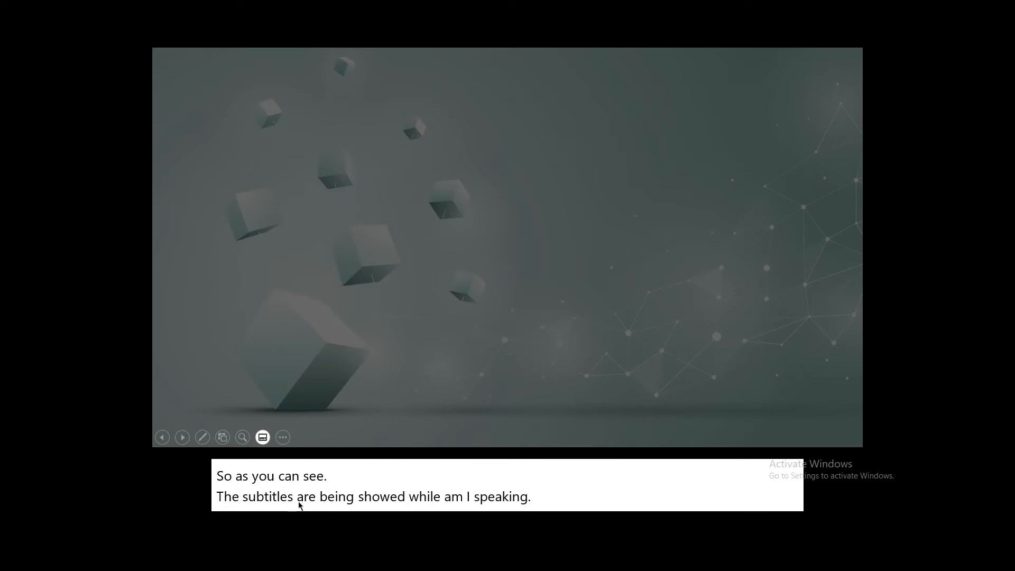
mouse_move(543, 484)
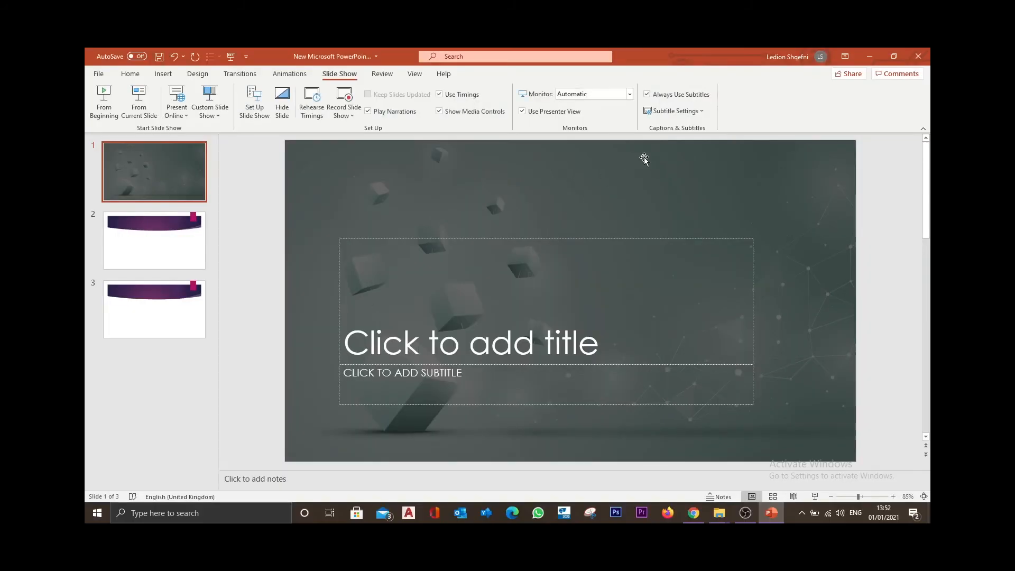
left_click(673, 111)
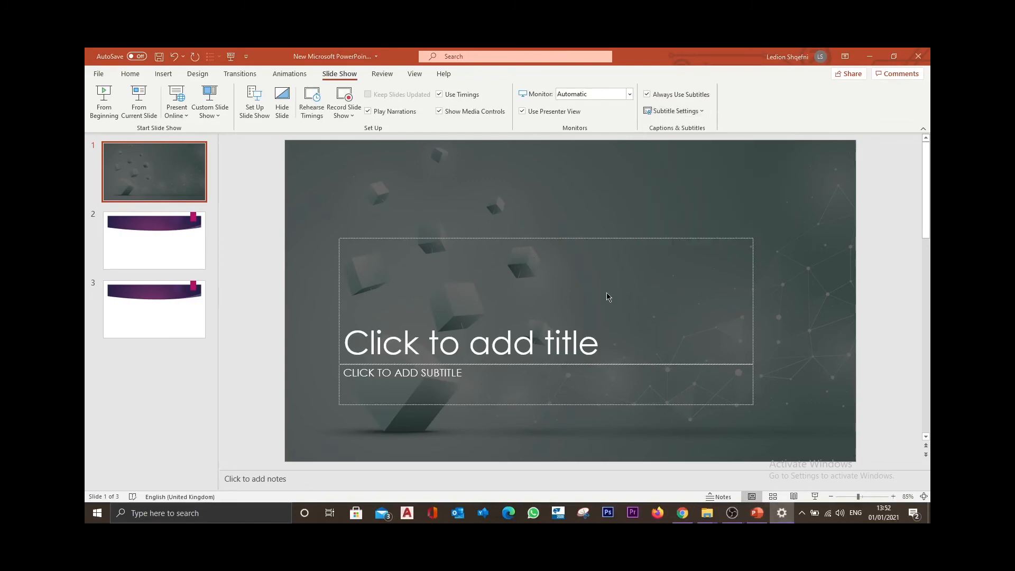
Browse the Windows Closed captions page through the caption font, colour, size and effects options.
left_click(673, 110)
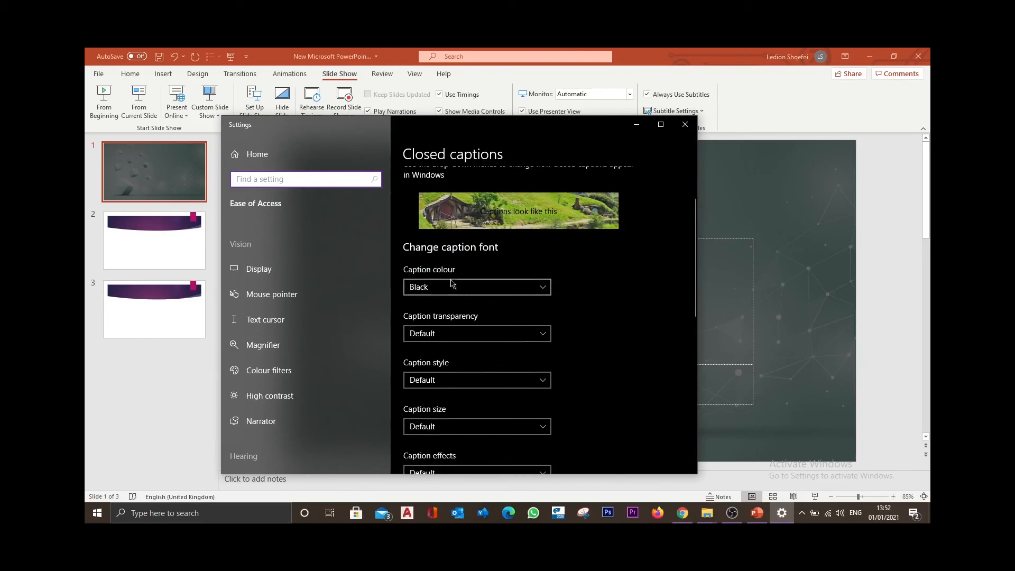
scroll("down", 3)
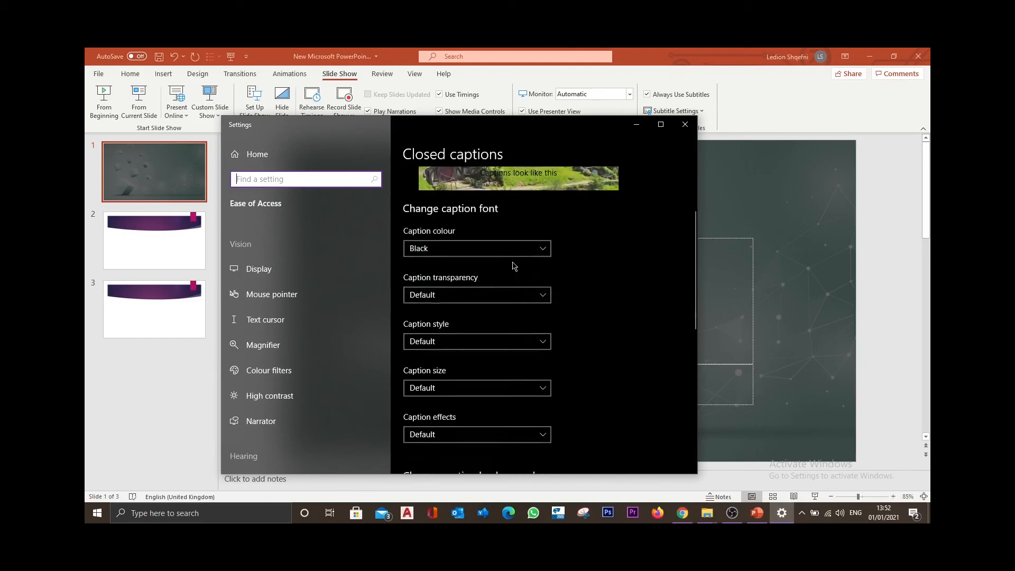
scroll("down", 3)
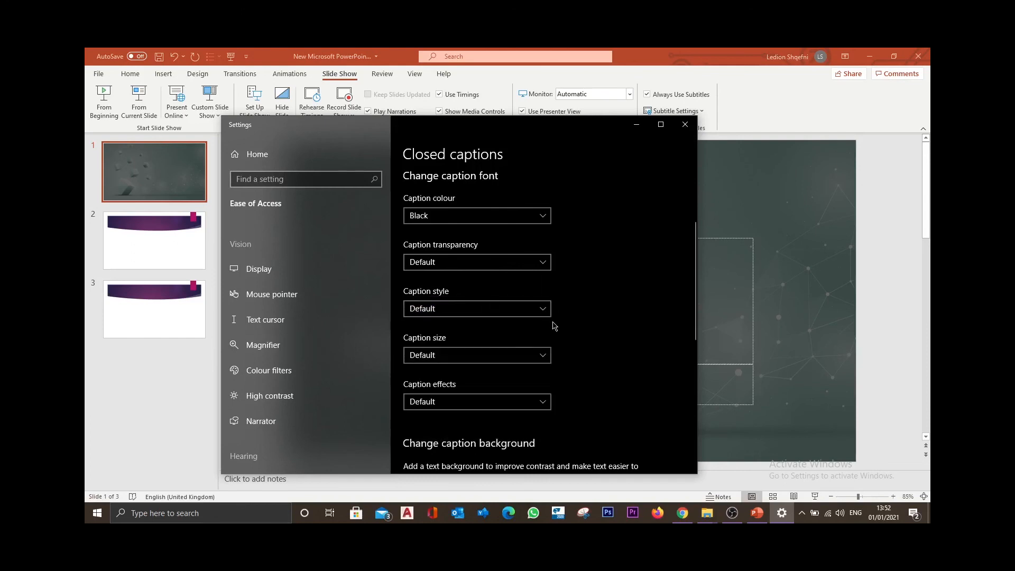
scroll("down", 3)
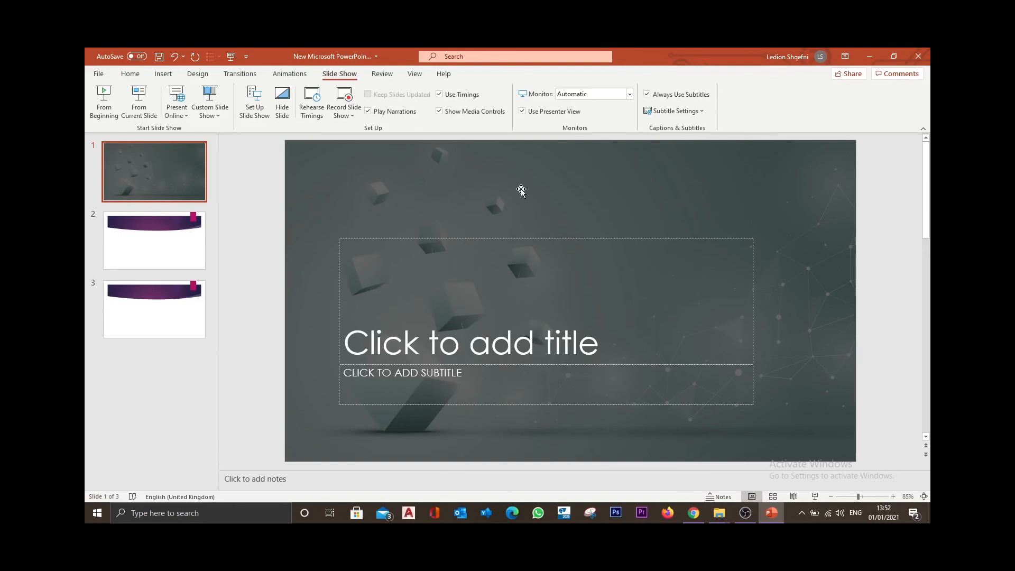
mouse_move(487, 223)
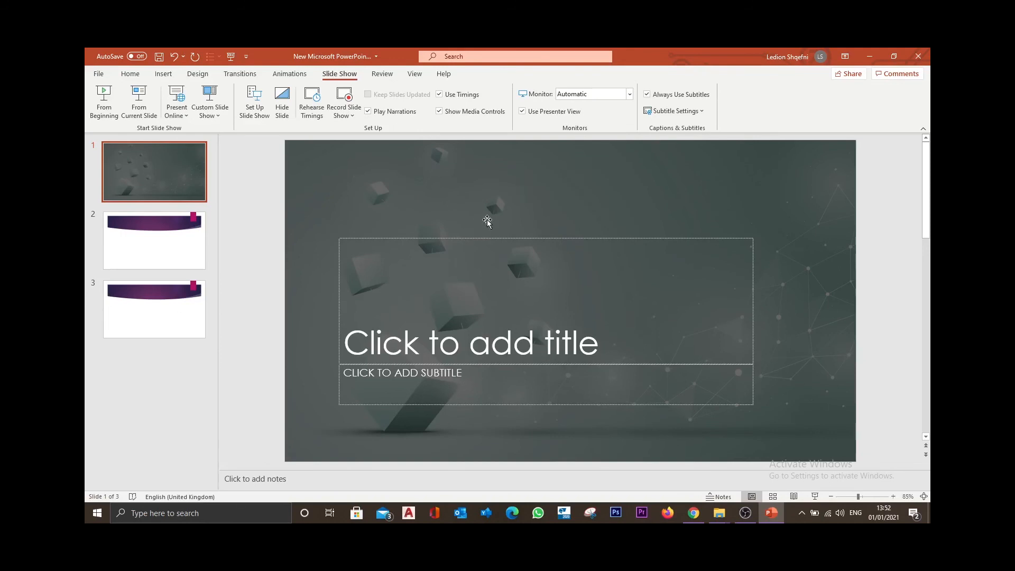
mouse_move(701, 315)
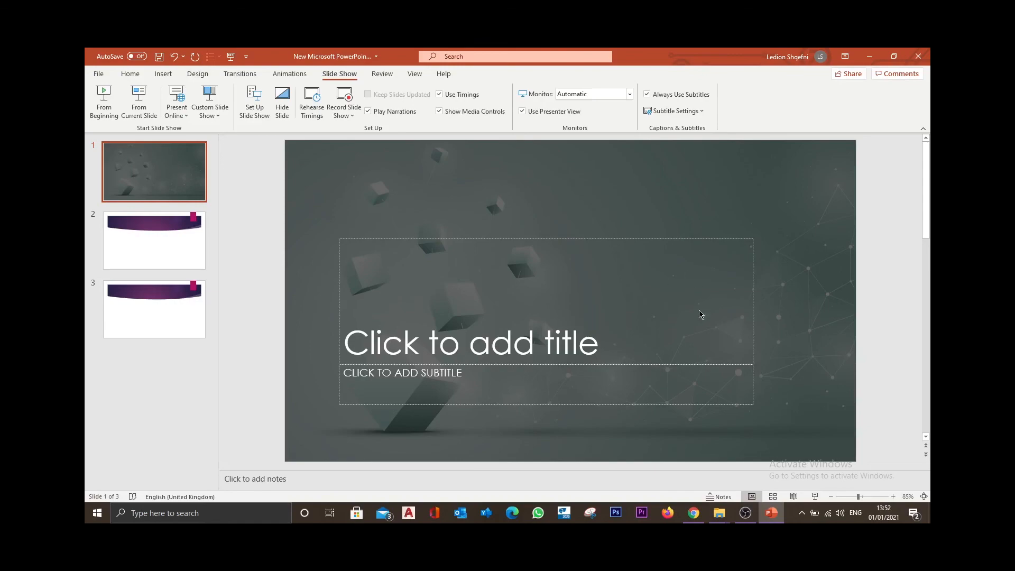